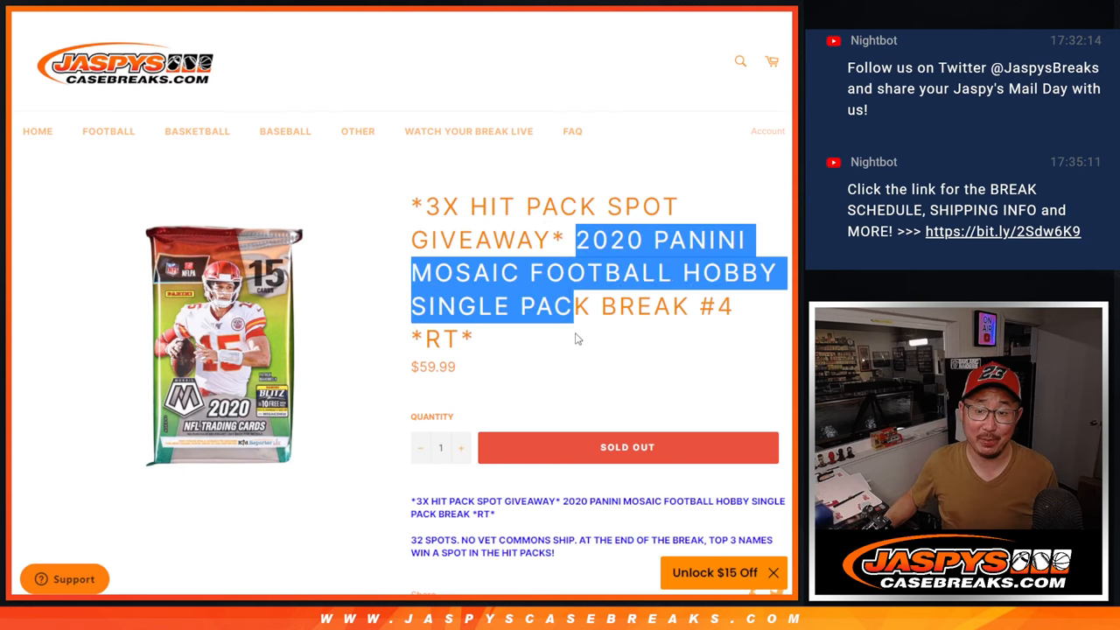
Step: Randomize the 32 participant names twice in the List Randomizer
left_click(577, 351)
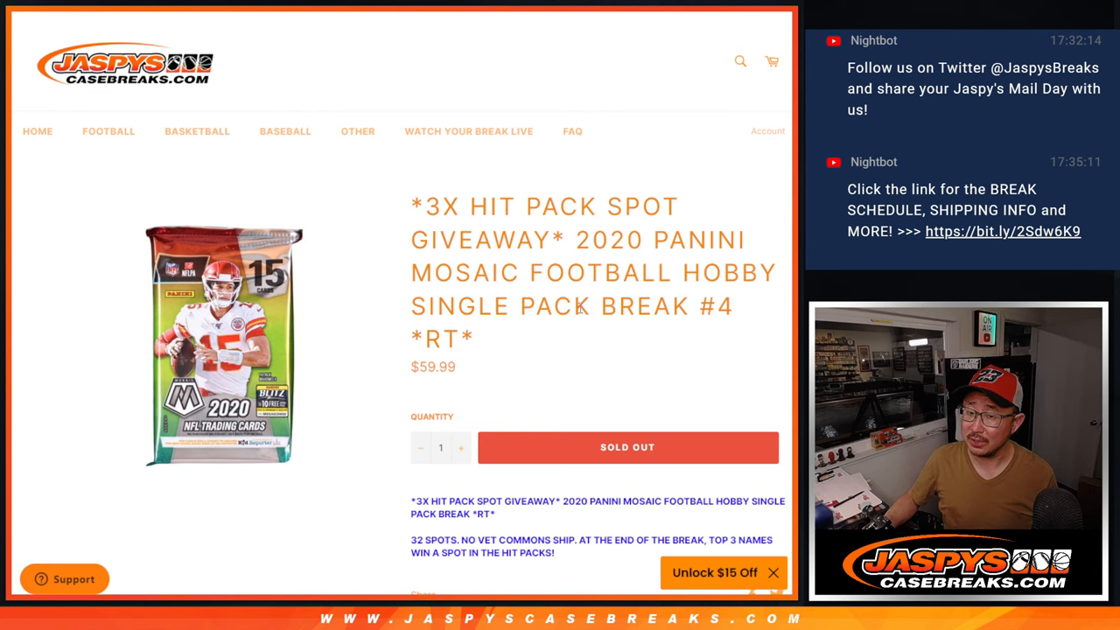
scroll("down", 3)
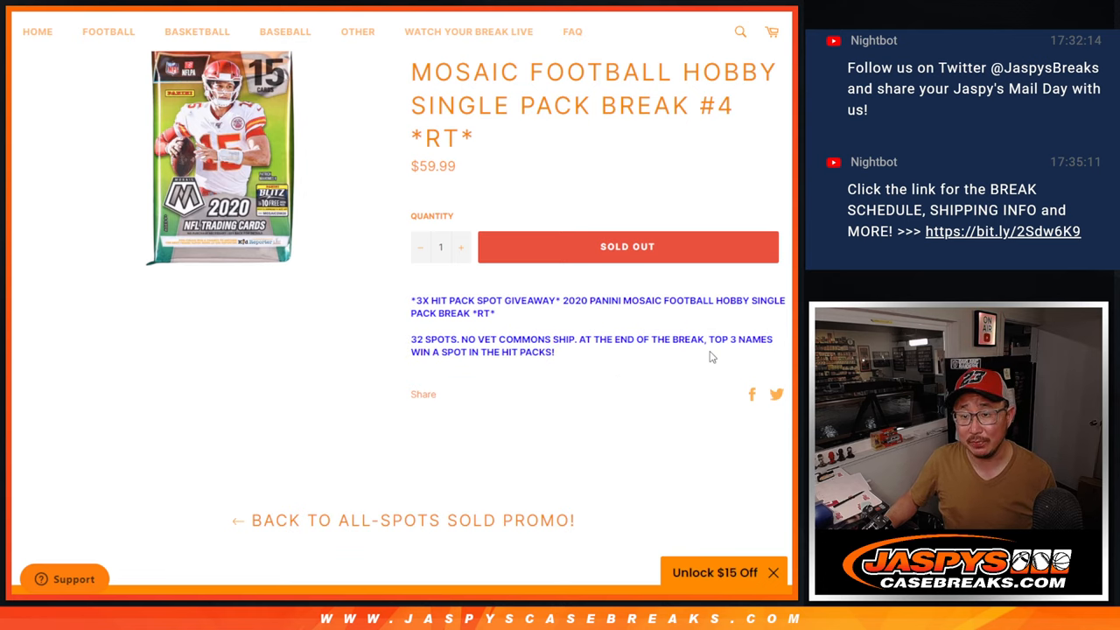
scroll("up", 3)
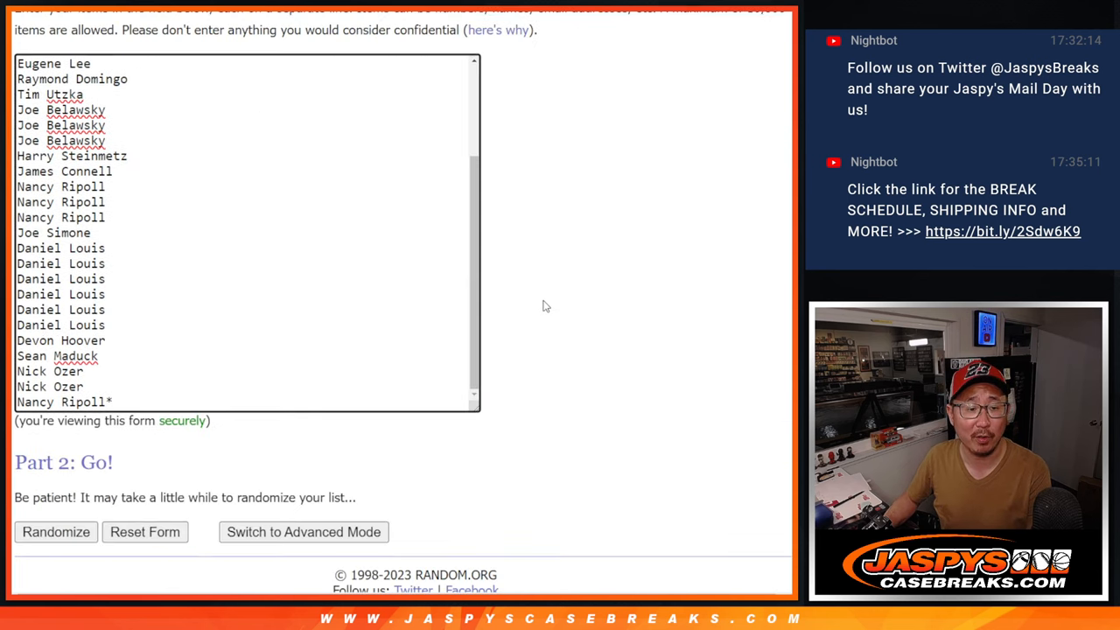
scroll("down", 3)
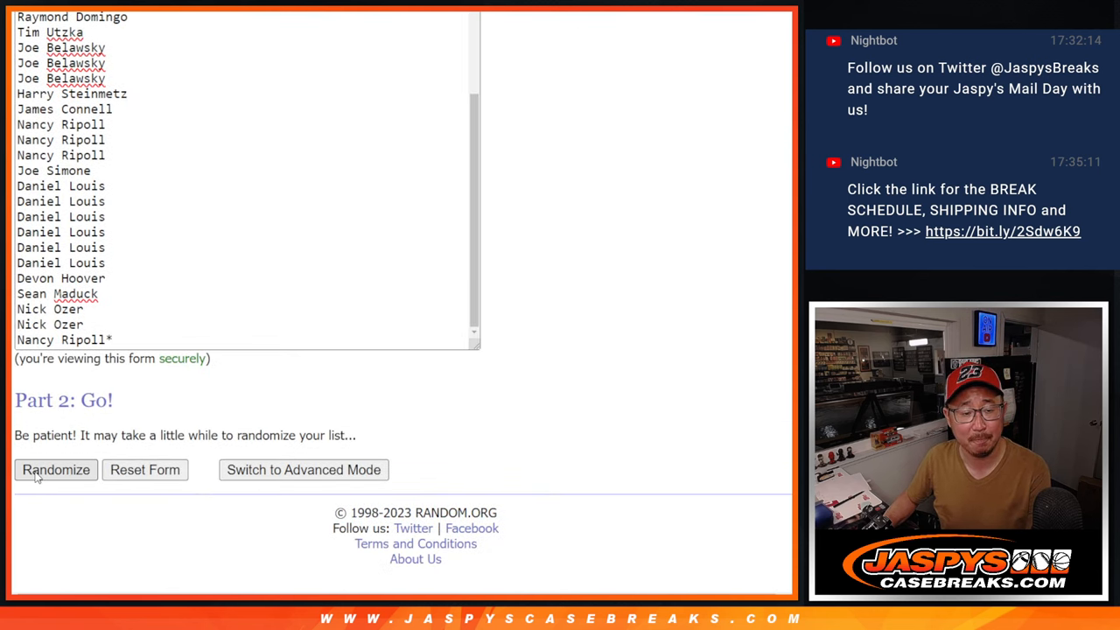
left_click(56, 469)
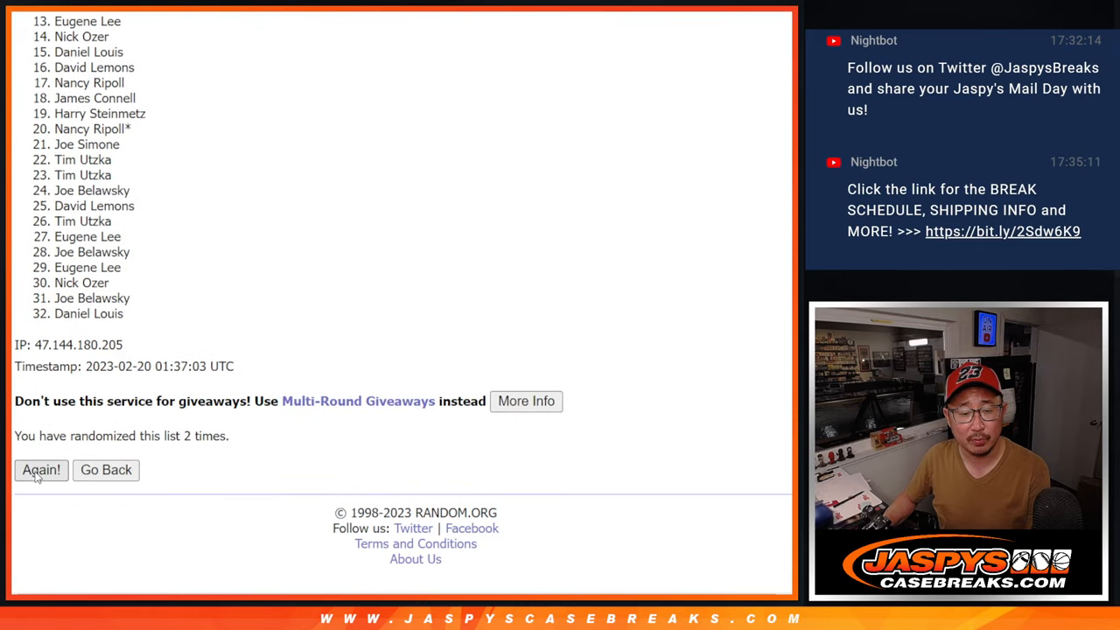
left_click(40, 469)
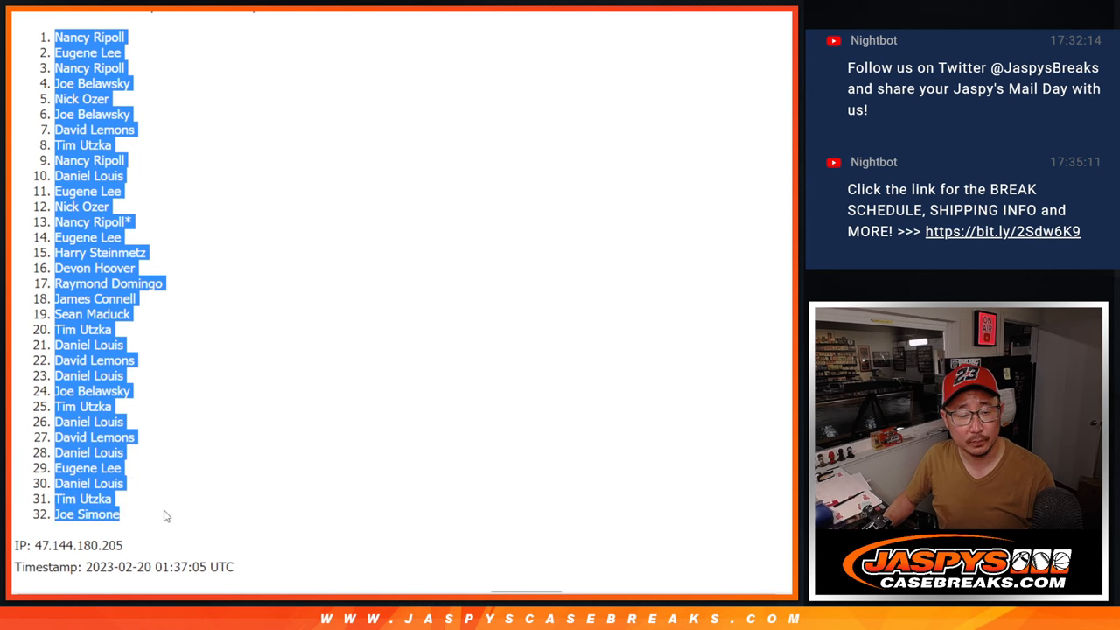
Step: Randomize the 32 NFL teams twice to get a shuffled team order
scroll("down", 3)
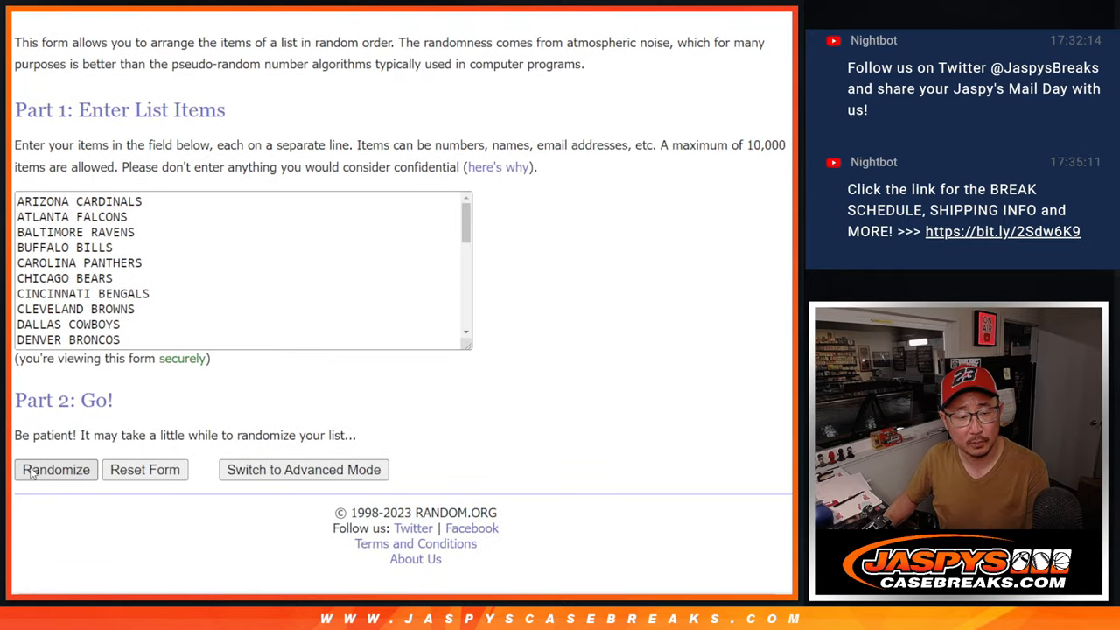
left_click(56, 469)
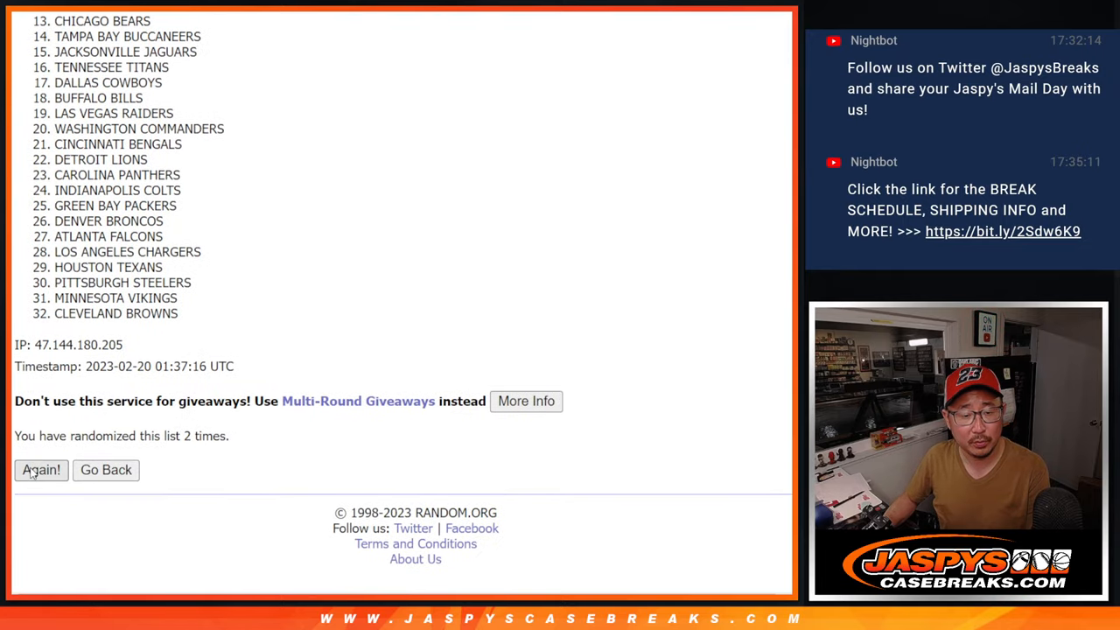
left_click(41, 469)
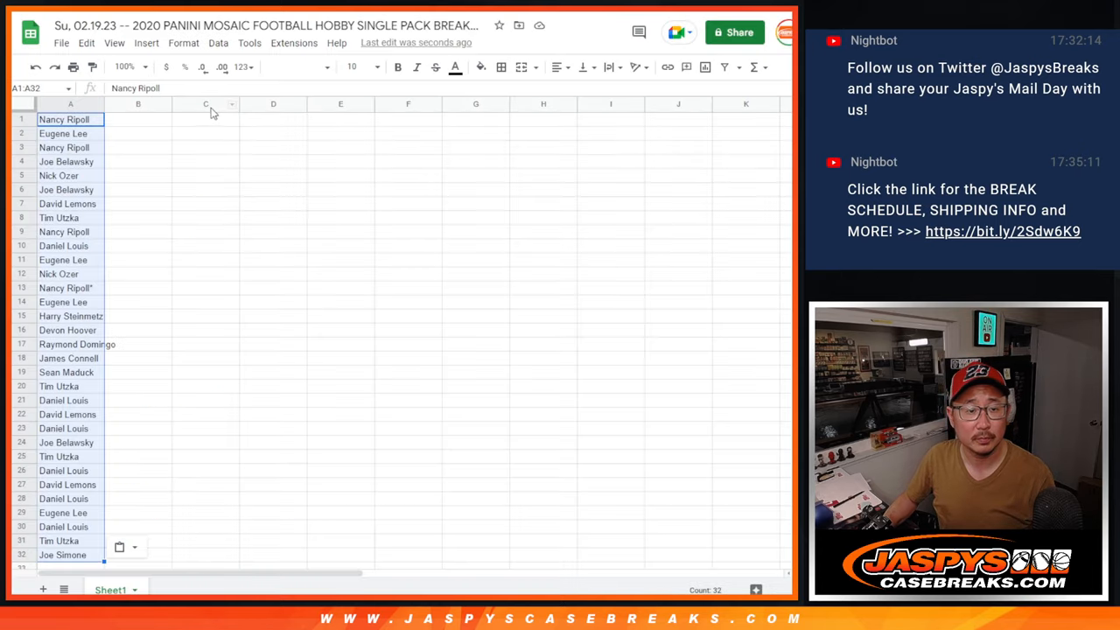
Step: Place the teams in column B beside the names and sort alphabetically by team with borders
left_click(129, 66)
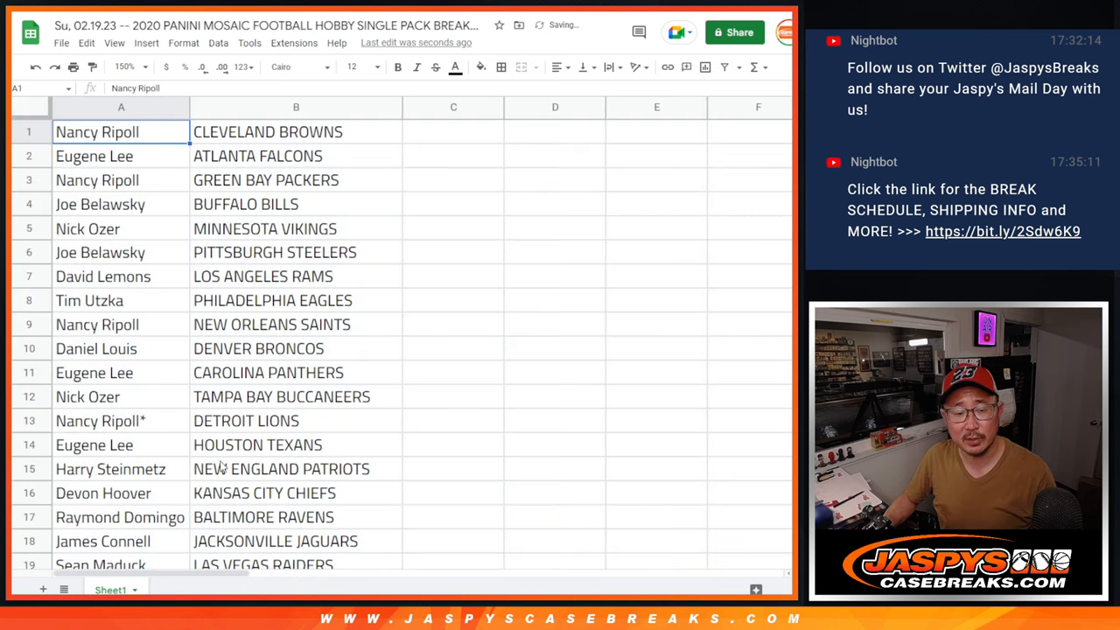
scroll("down", 3)
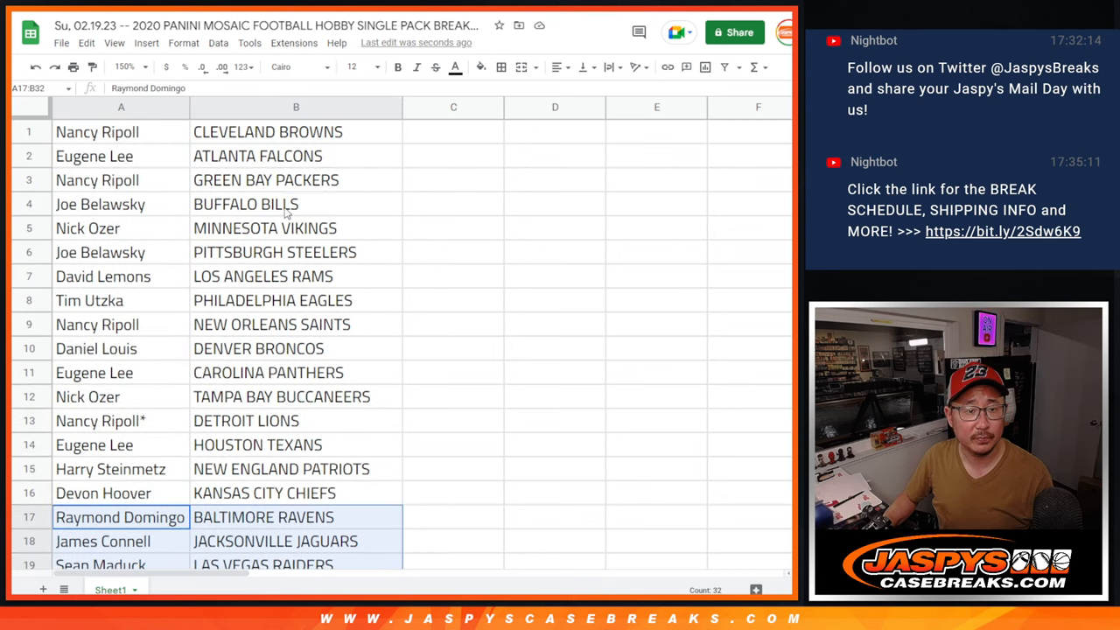
left_click(123, 67)
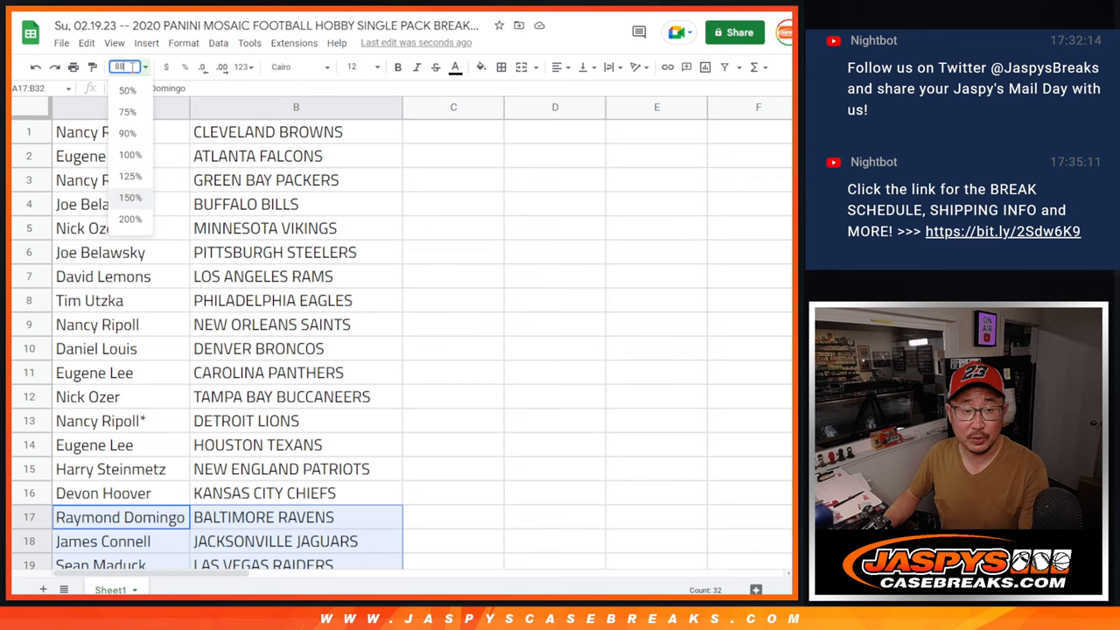
right_click(74, 107)
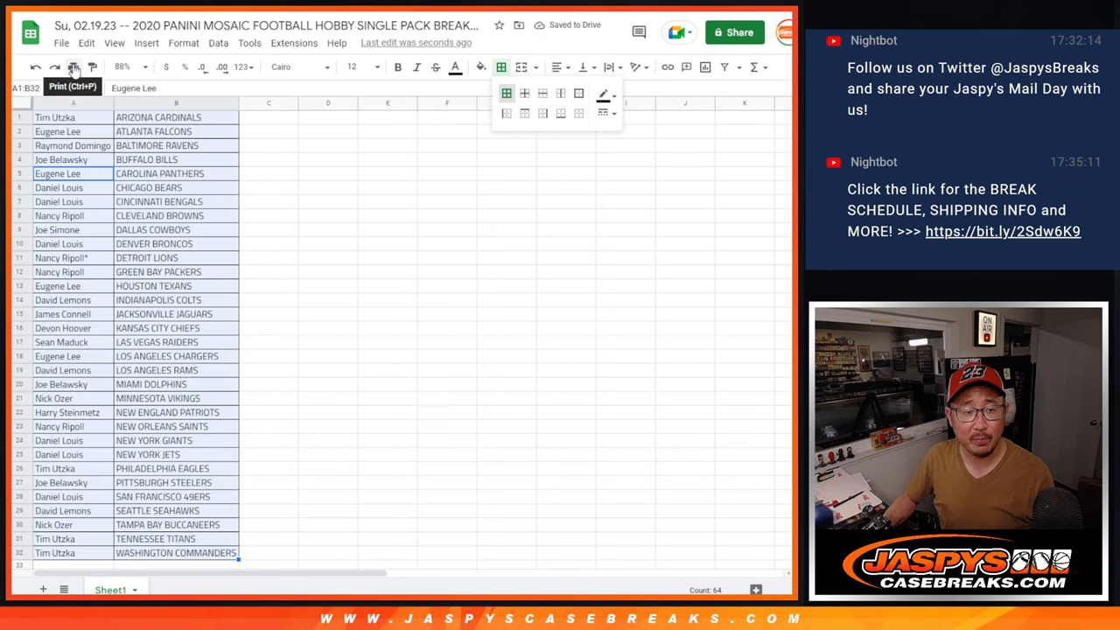
Step: Send the bordered team-assignment sheet to the printer
left_click(73, 67)
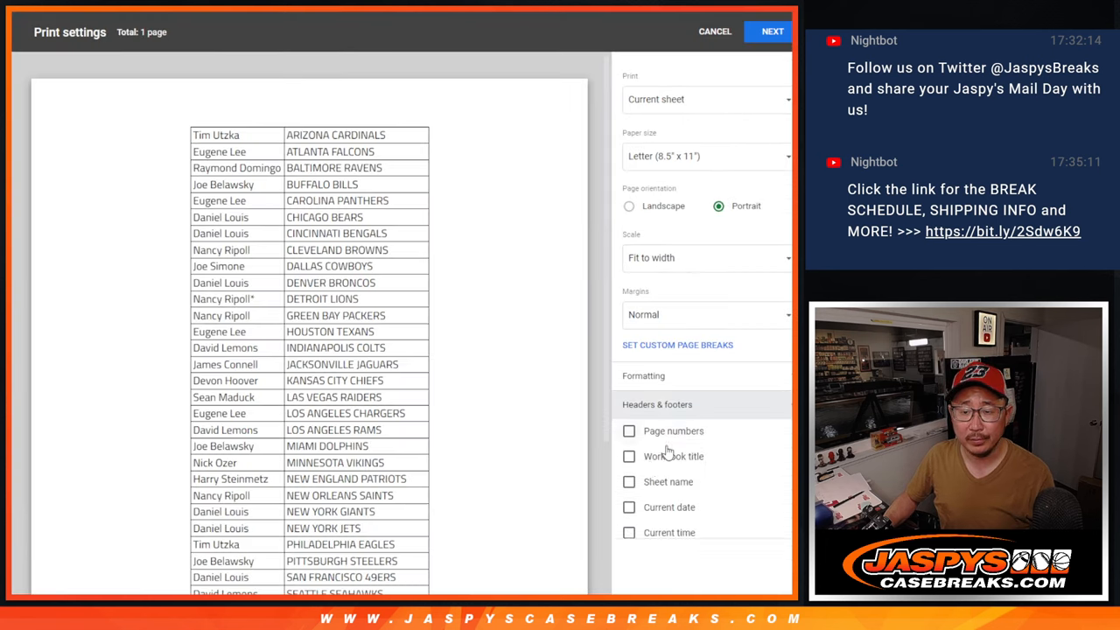
left_click(770, 32)
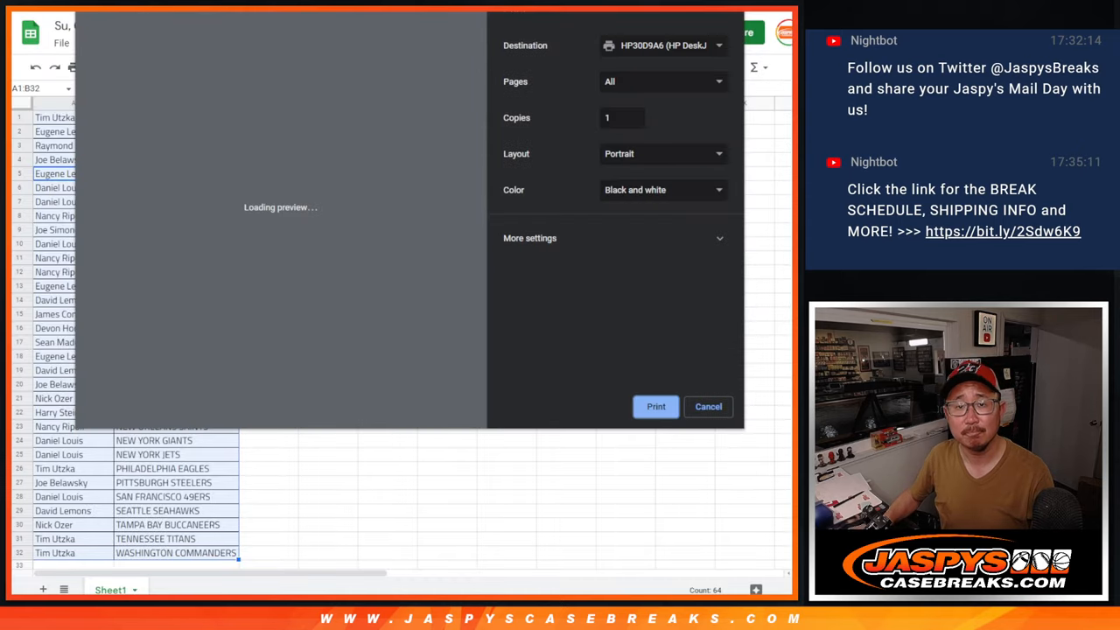
left_click(707, 406)
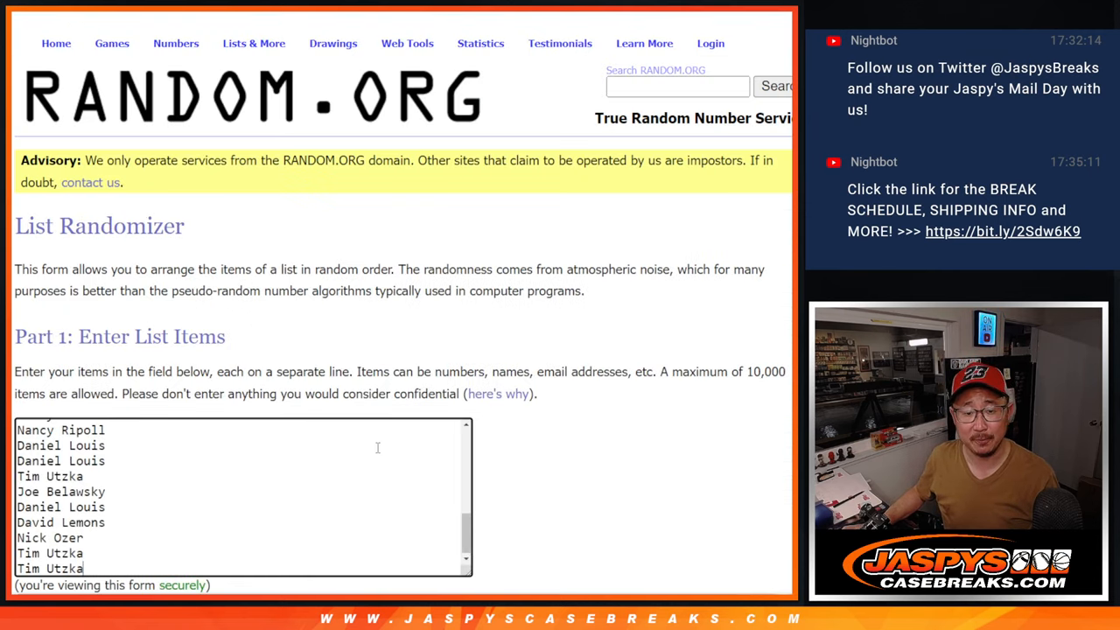
Step: Roll the two virtual dice, then randomize the 32-name list
scroll("down", 3)
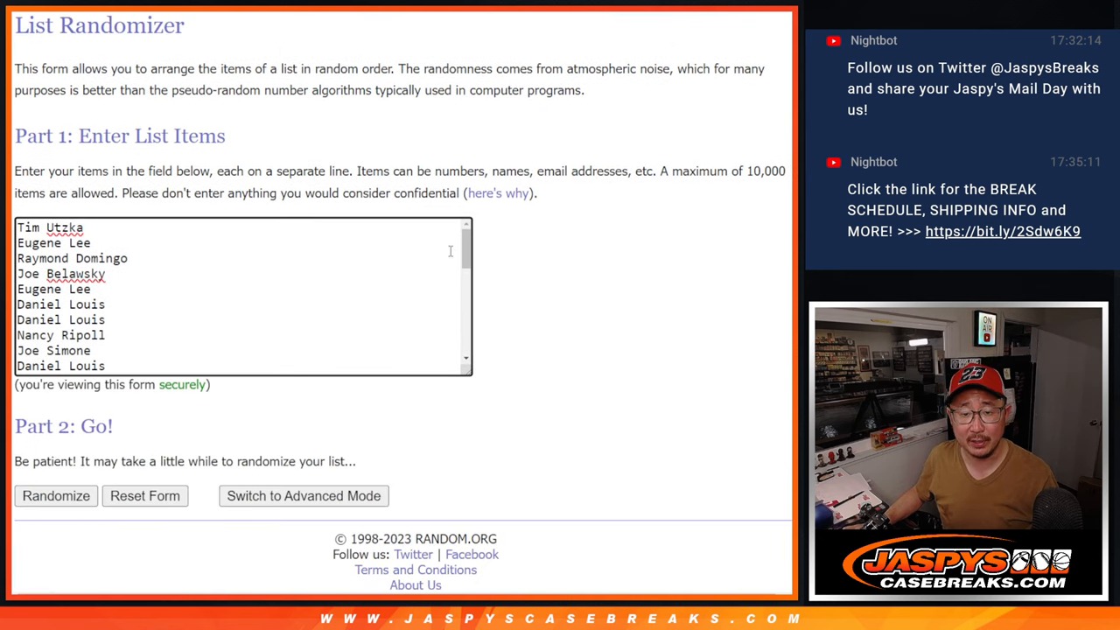
mouse_move(514, 15)
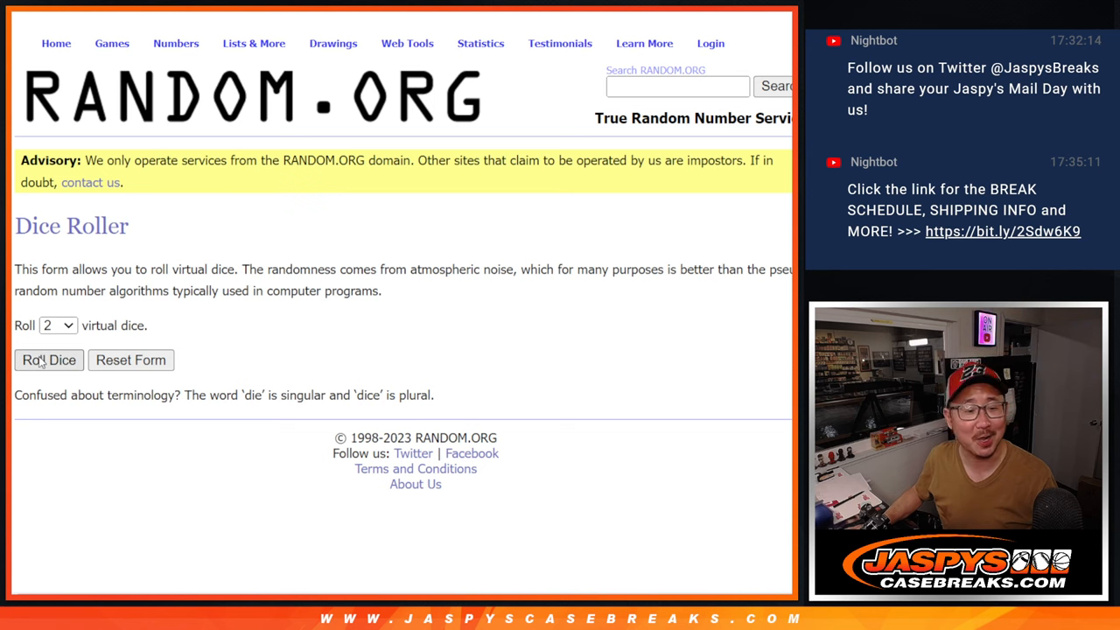
left_click(49, 360)
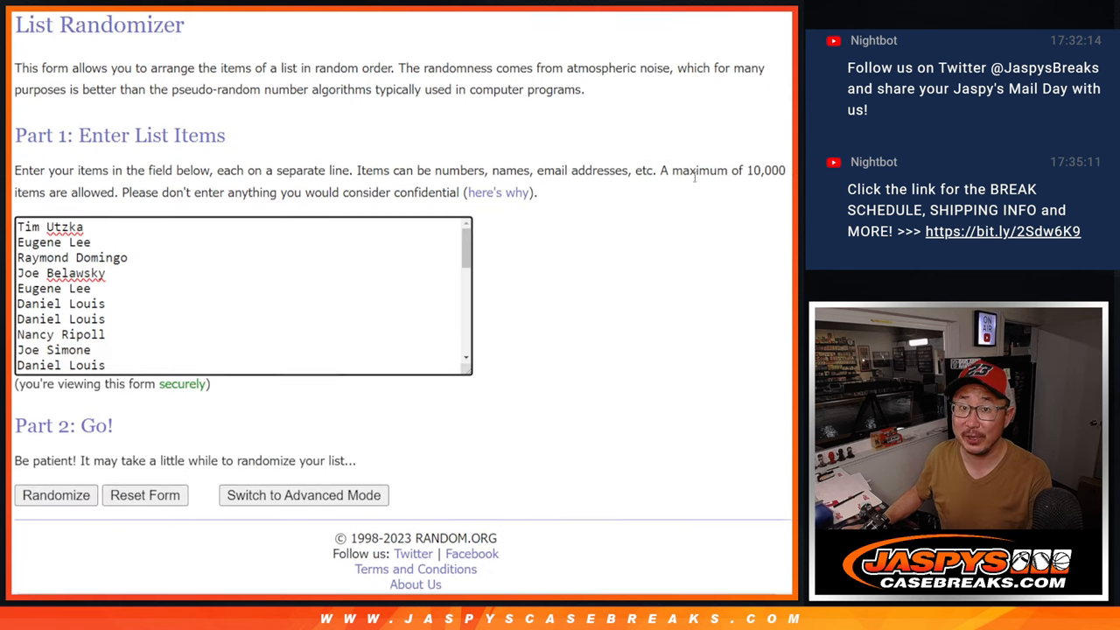
left_click(56, 495)
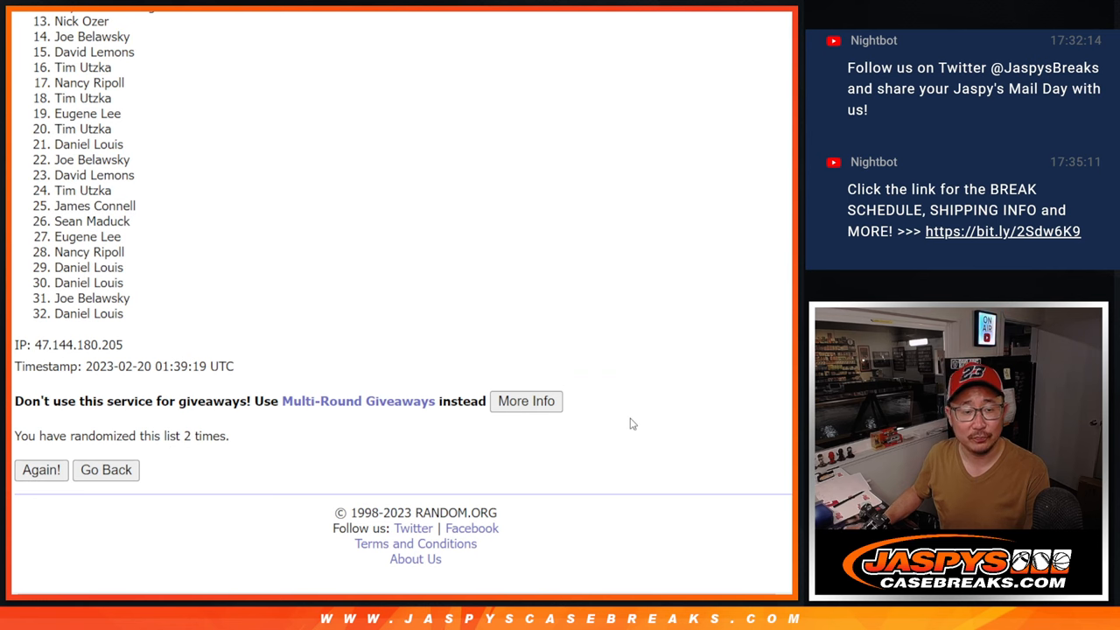
Step: Scroll the randomized results to reveal the top three winners at the head of the list
scroll("up", 3)
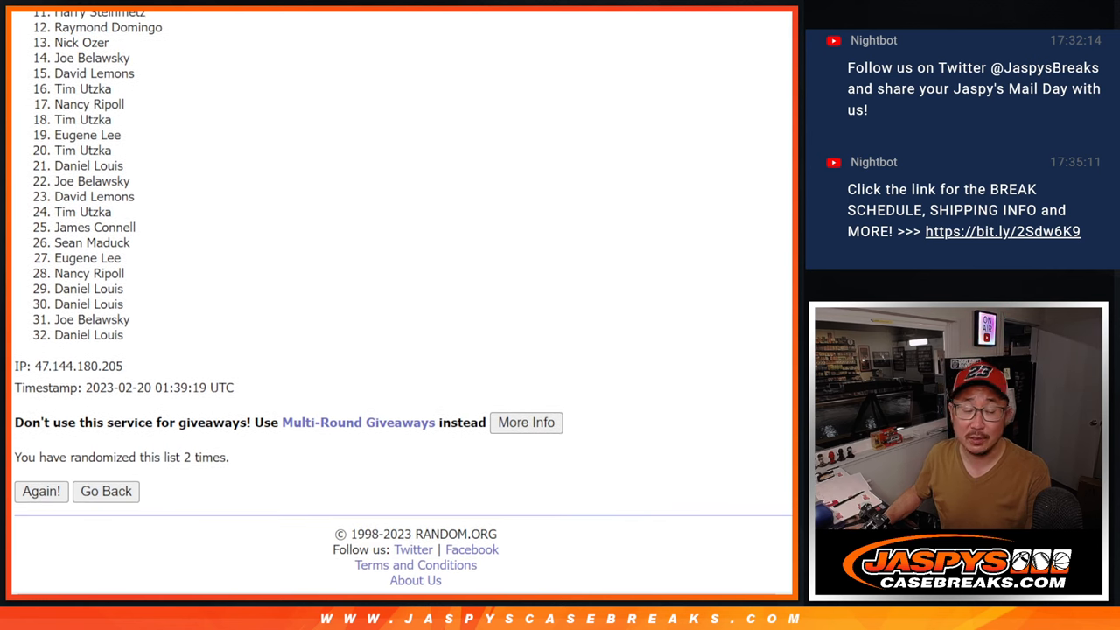
scroll("down", 3)
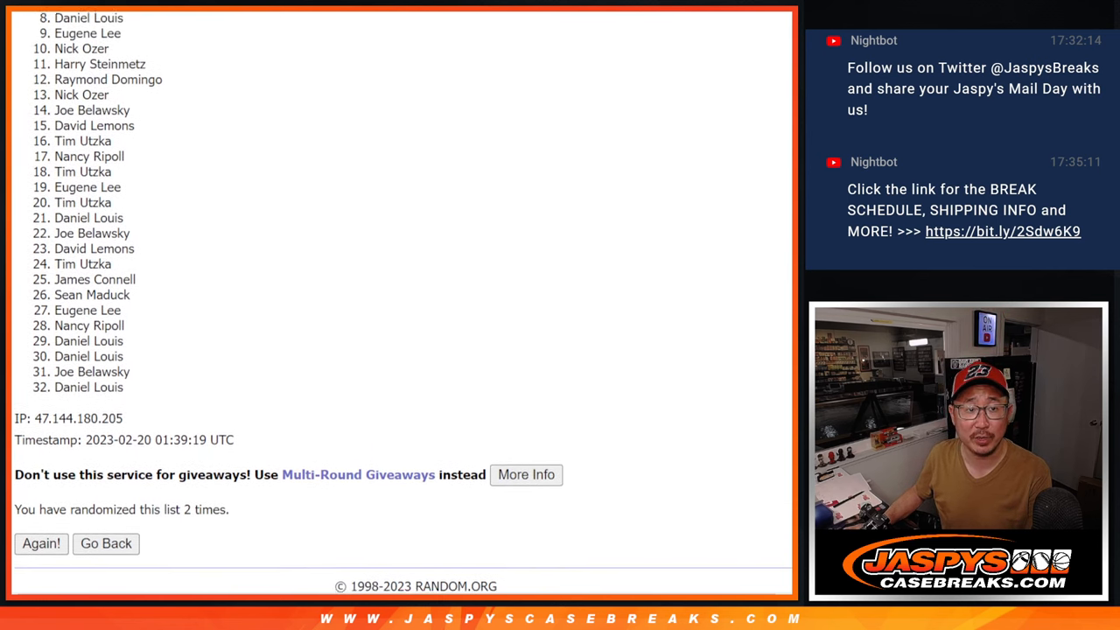
scroll("down", 3)
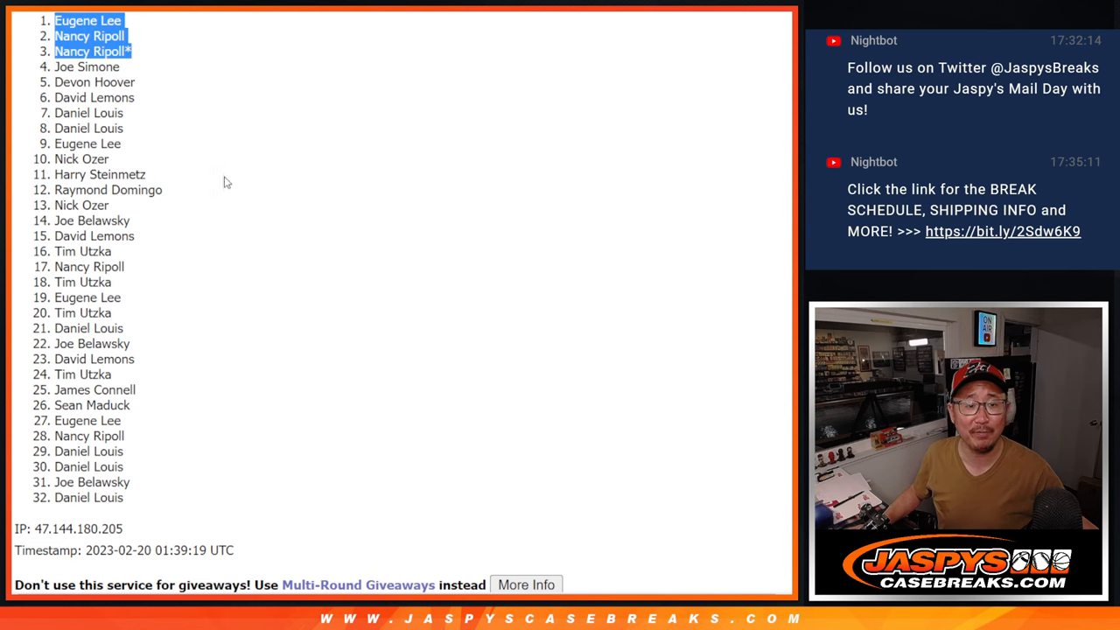
mouse_move(233, 115)
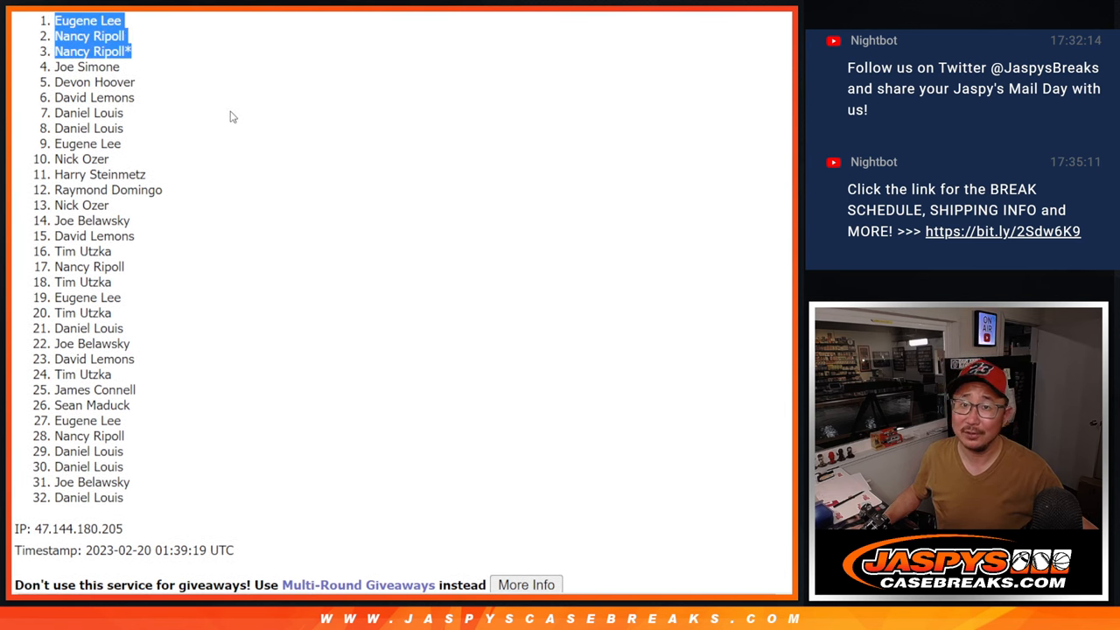